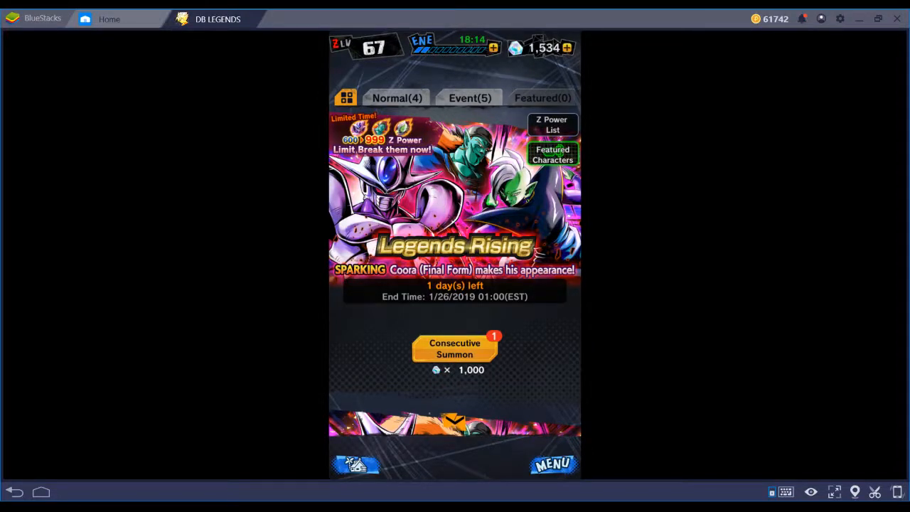
mouse_move(521, 397)
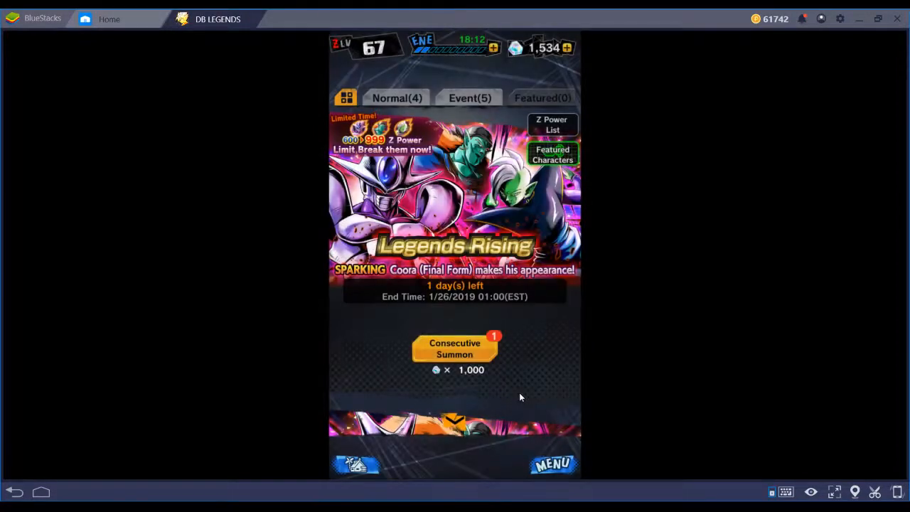
Run a Consecutive Summon on Legends Rising, spending 1,000 crystals for ten characters.
left_click(455, 349)
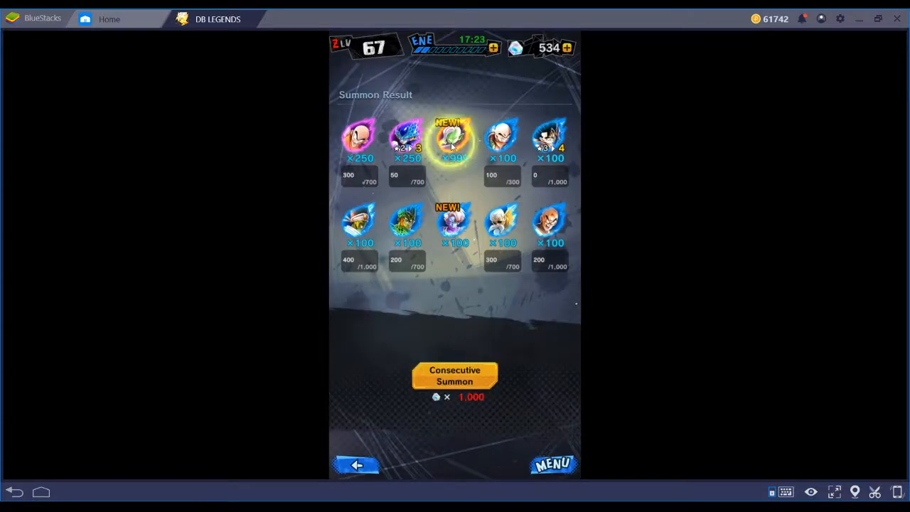
left_click(454, 141)
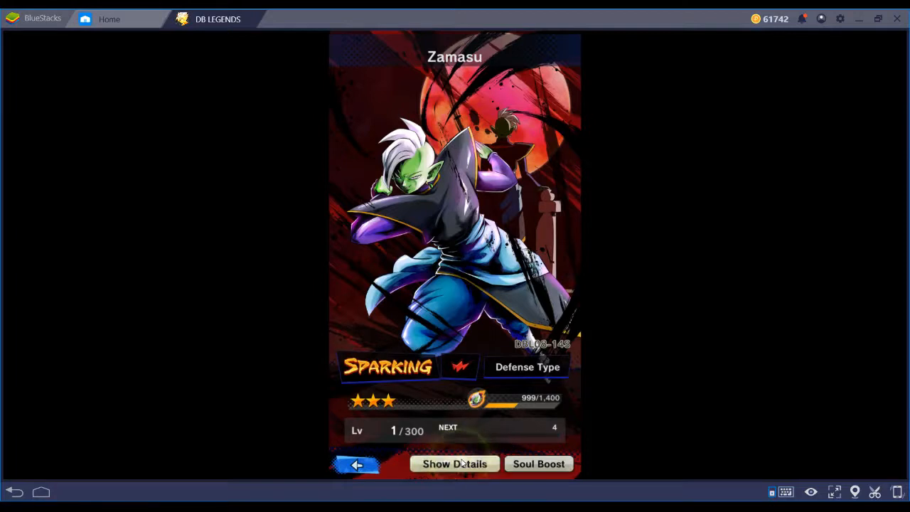
left_click(455, 463)
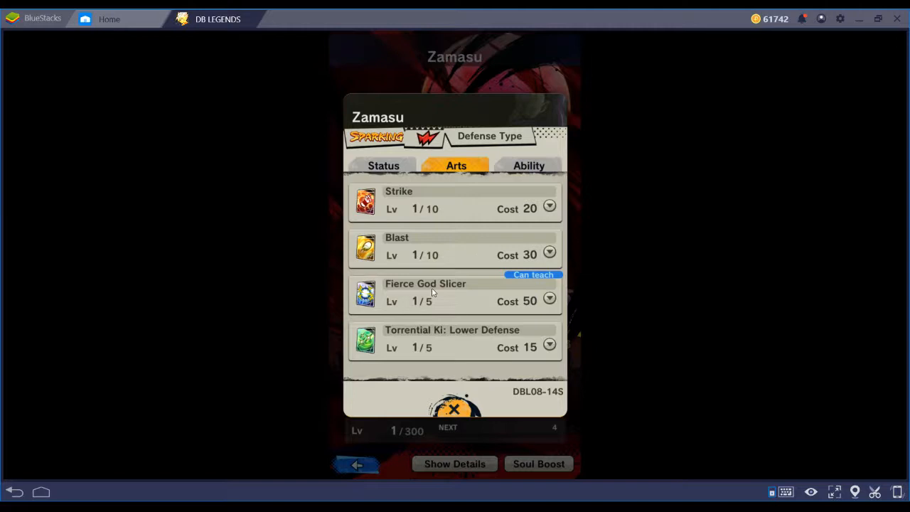
left_click(550, 299)
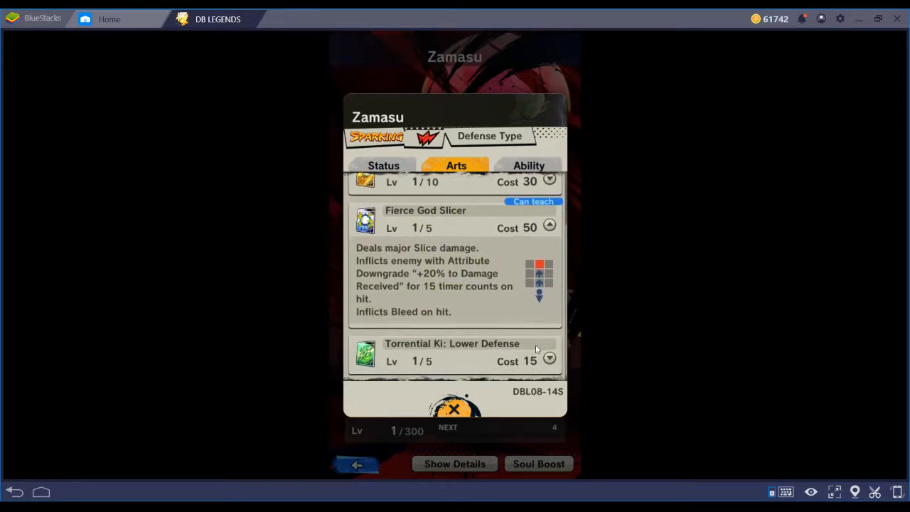
scroll("down", 3)
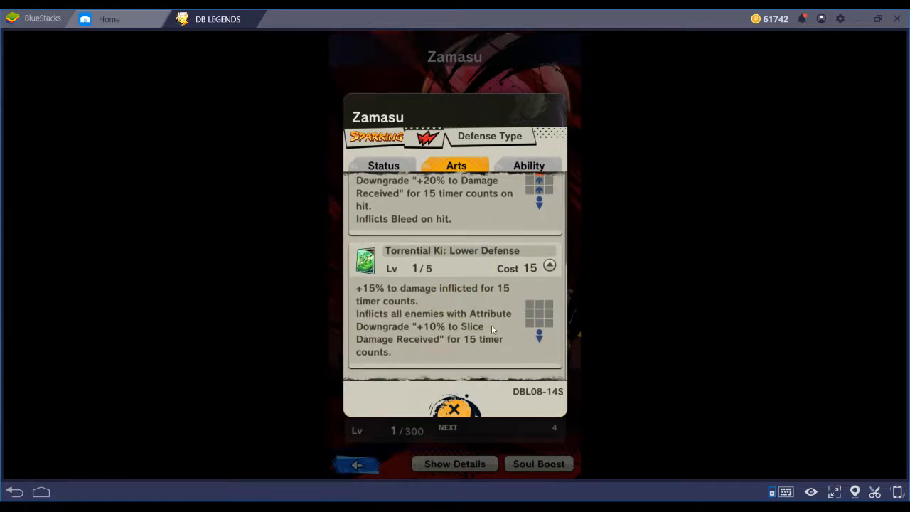
mouse_move(521, 327)
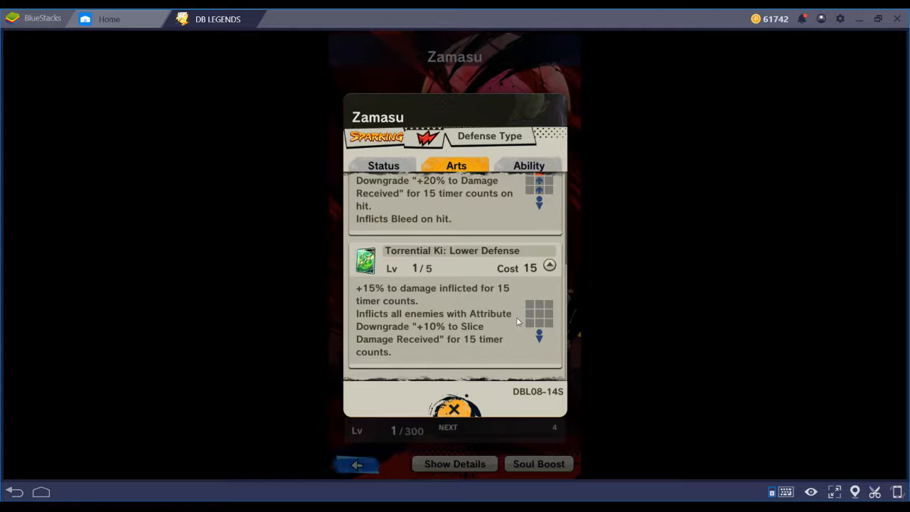
mouse_move(512, 179)
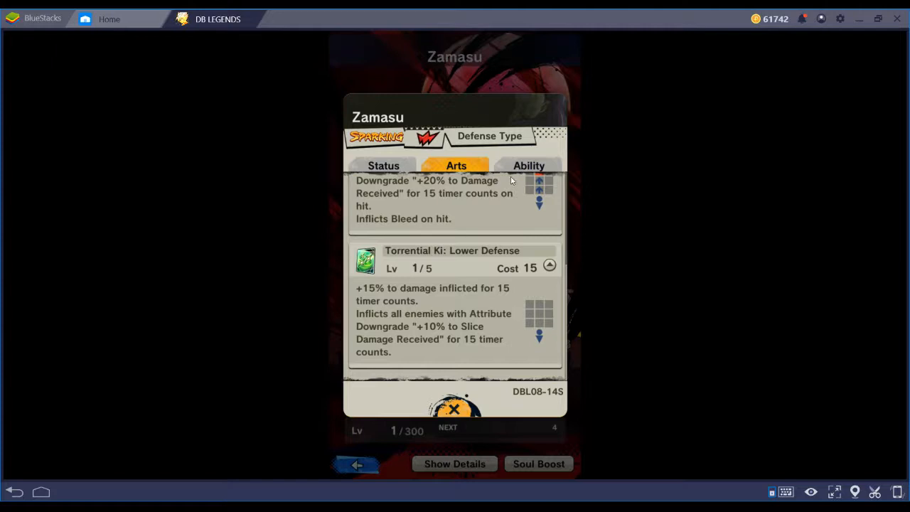
left_click(530, 165)
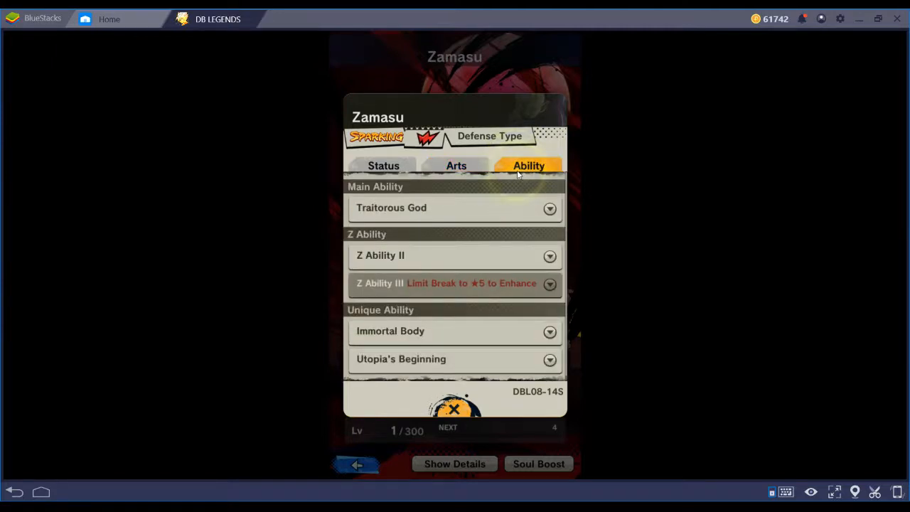
left_click(549, 208)
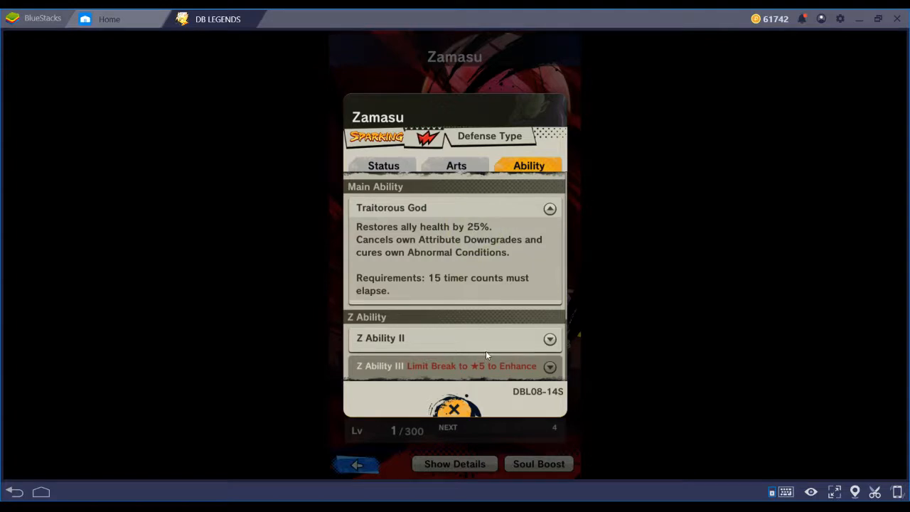
mouse_move(469, 347)
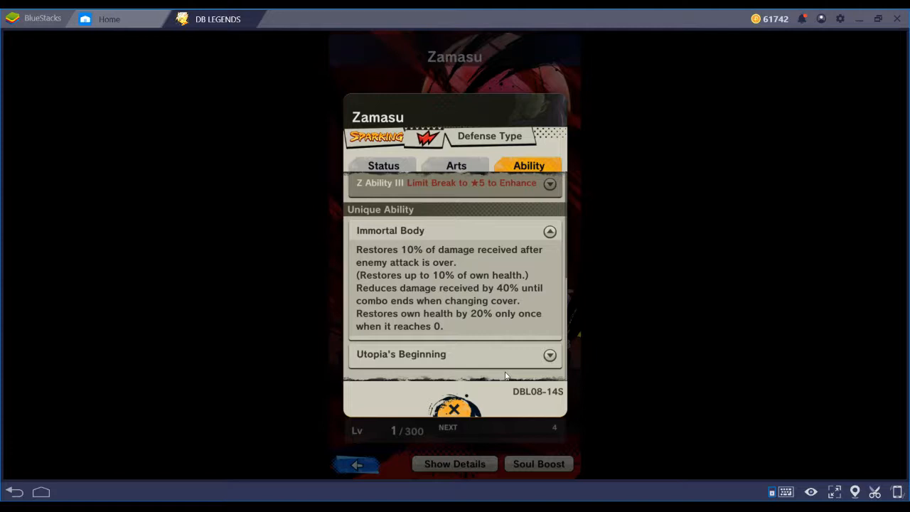
mouse_move(475, 327)
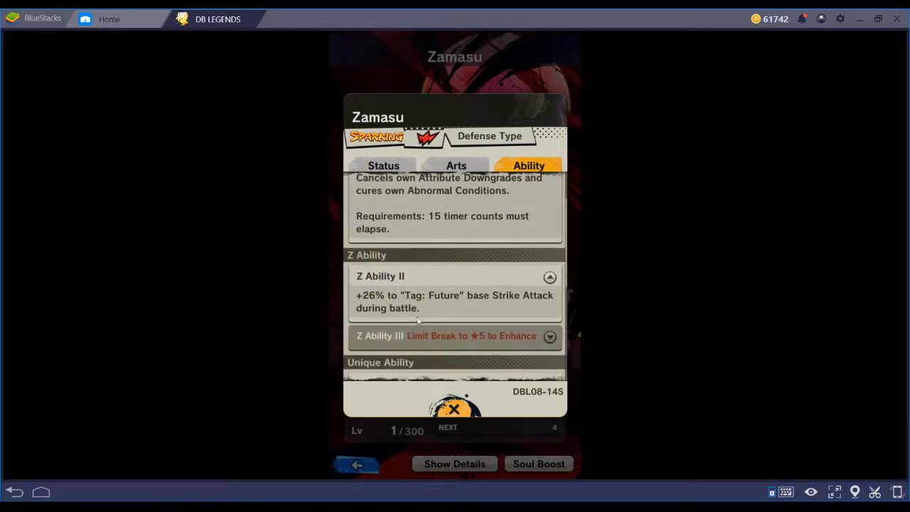
left_click(384, 165)
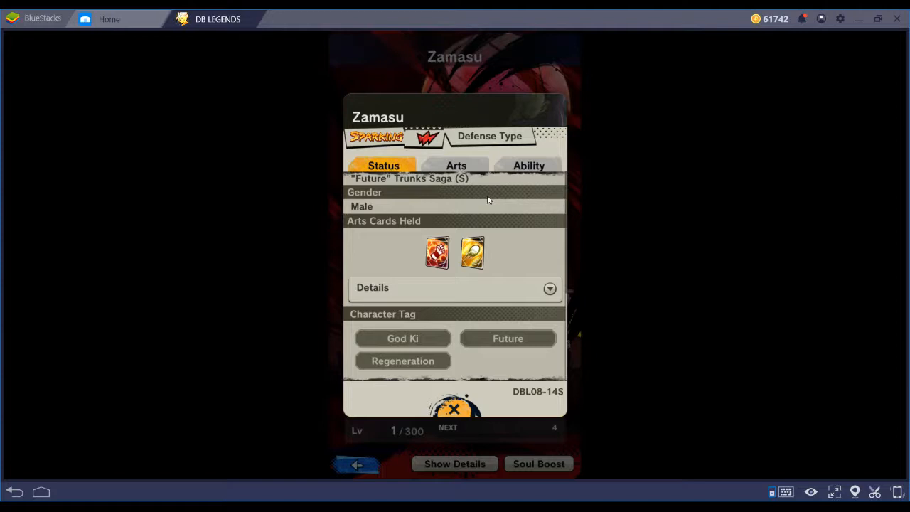
left_click(357, 464)
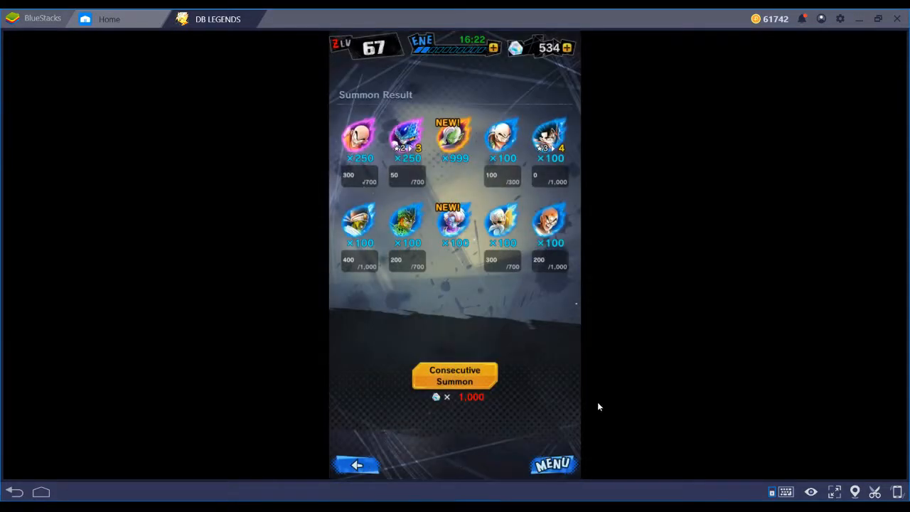
Leave the results and spend a Master's Pack 2 ticket on a single summon.
left_click(355, 467)
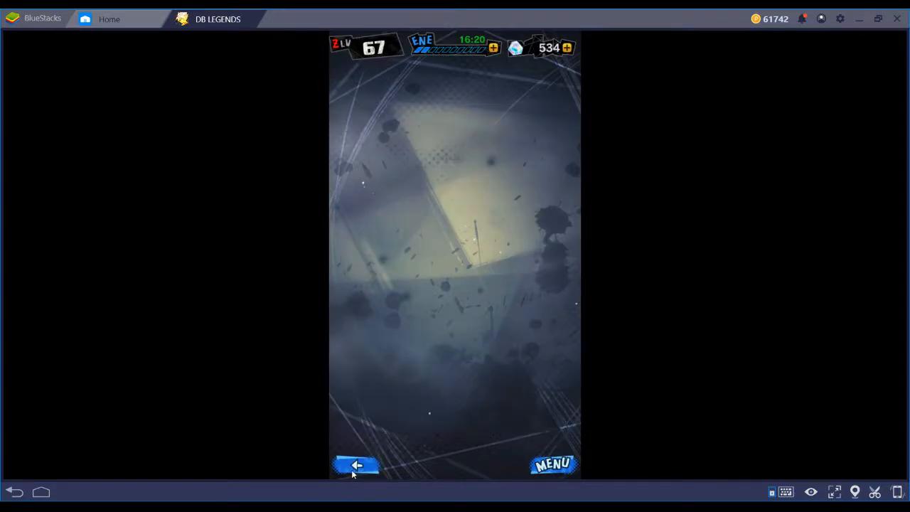
left_click(356, 464)
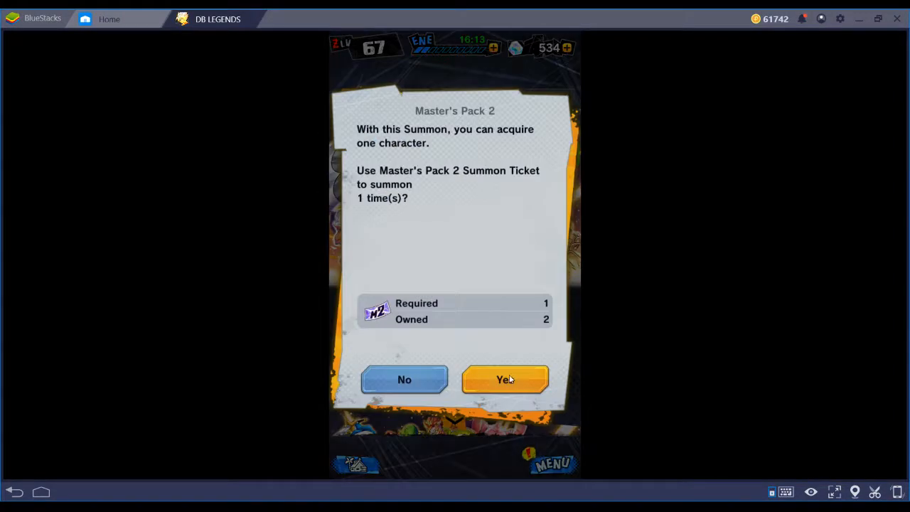
left_click(506, 378)
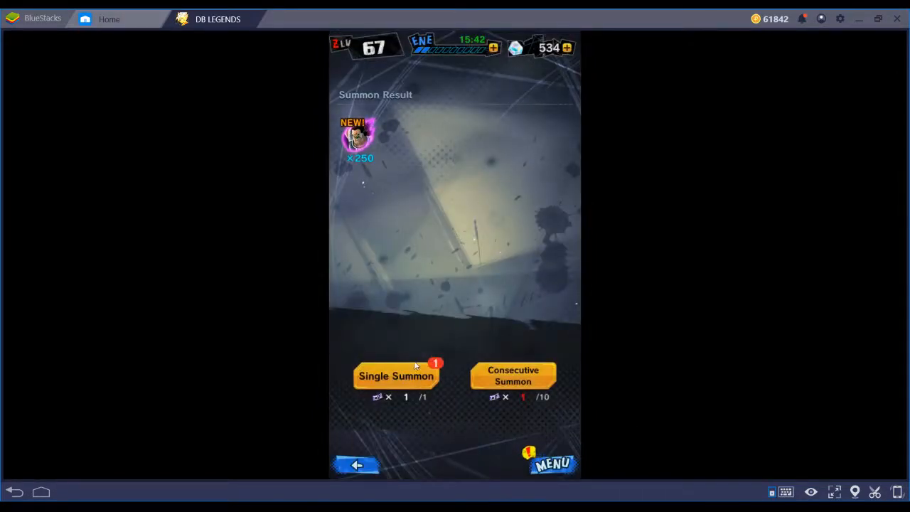
Spend the last Master's Pack 2 ticket on a single summon and return to its banner.
left_click(396, 375)
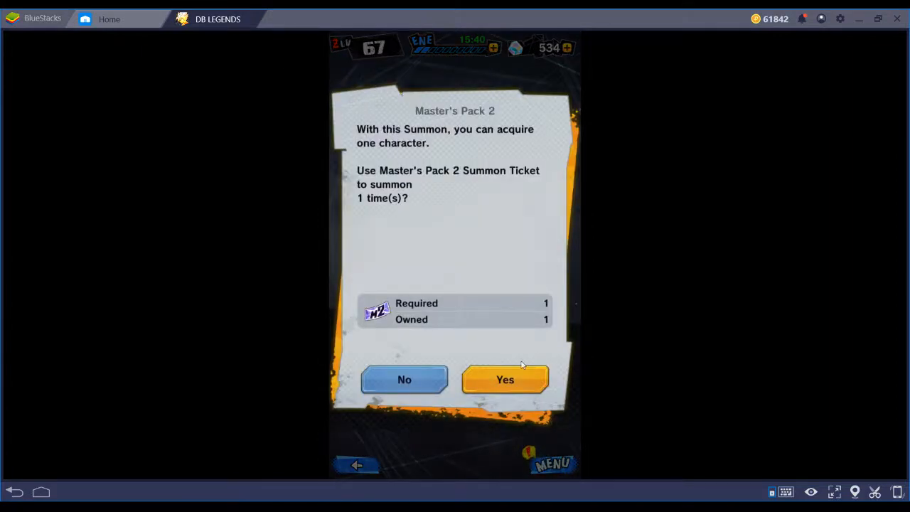
left_click(505, 379)
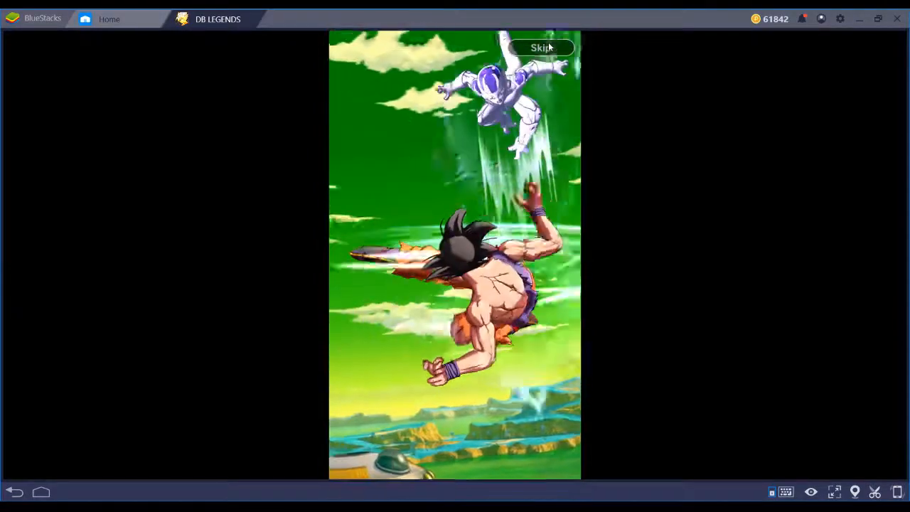
left_click(540, 48)
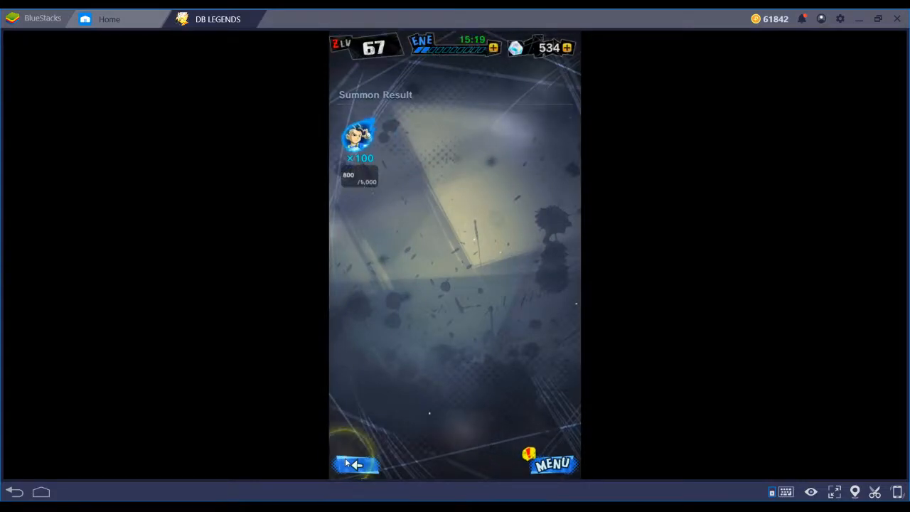
left_click(356, 463)
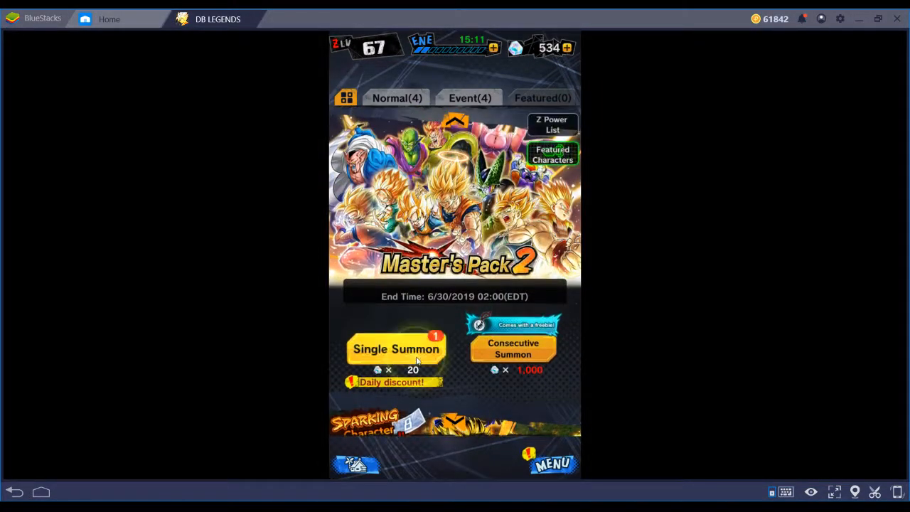
Do a 20-crystal discounted single summon on Master's Pack 2, leaving 514 crystals.
left_click(395, 349)
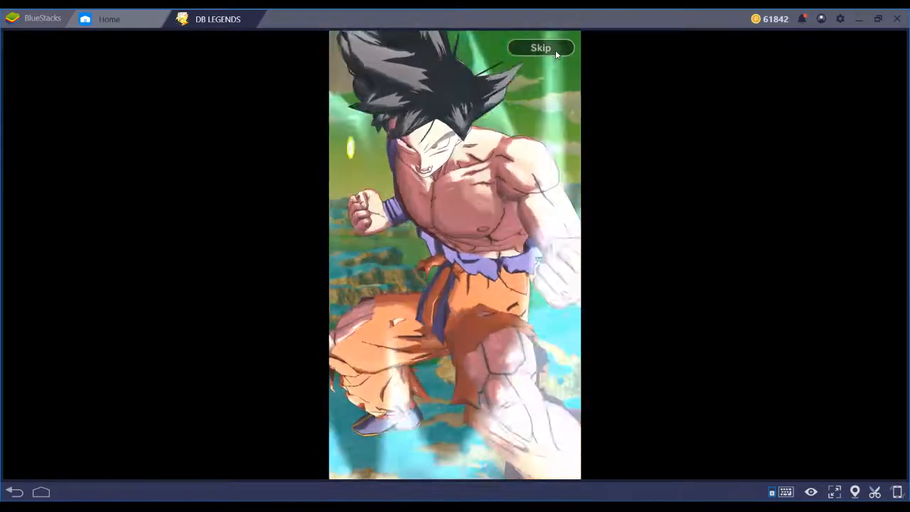
left_click(541, 49)
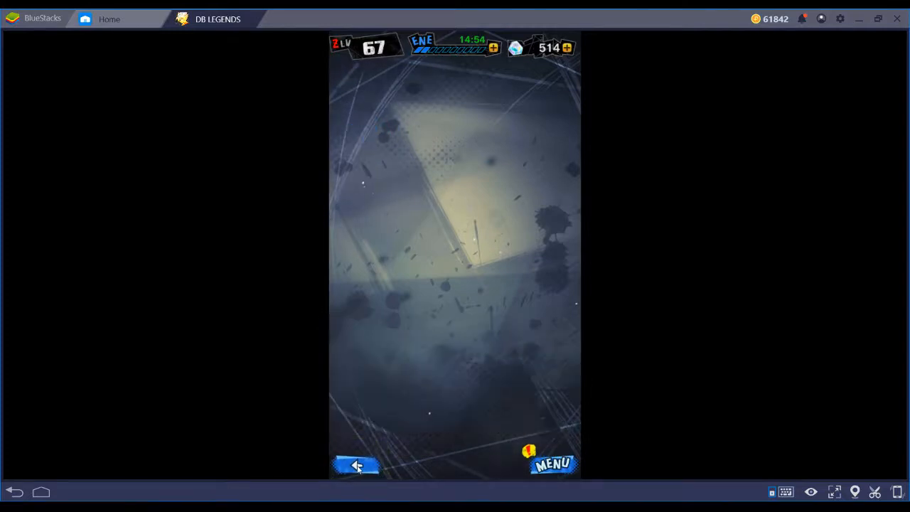
left_click(356, 465)
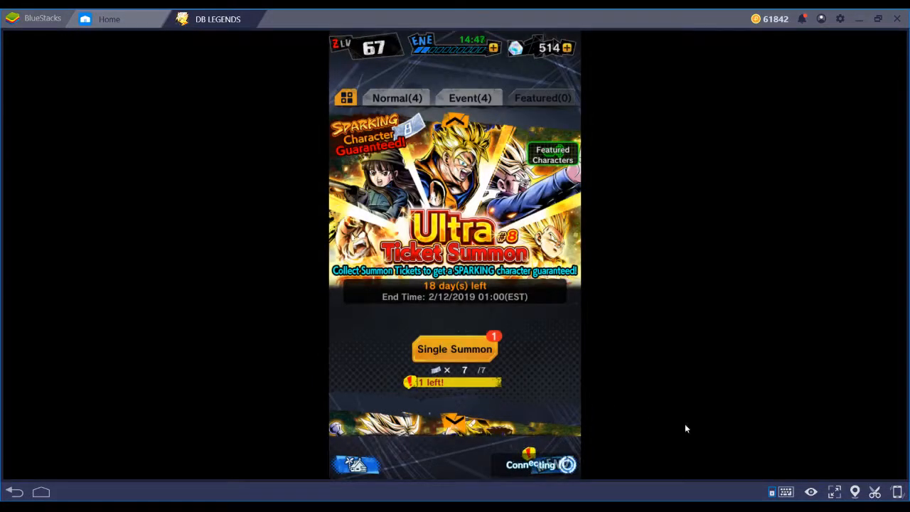
Do a single Ultra Ticket summon and move on to the Broly Collab banner.
left_click(455, 348)
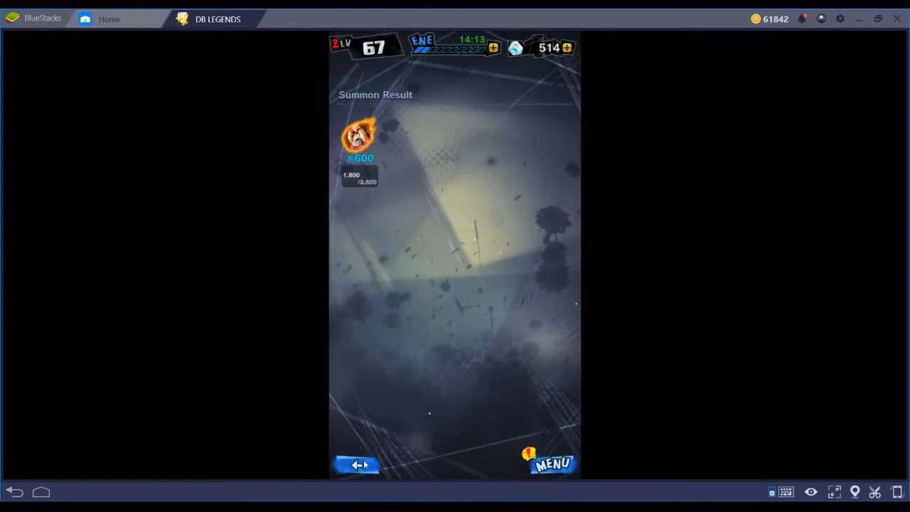
left_click(359, 463)
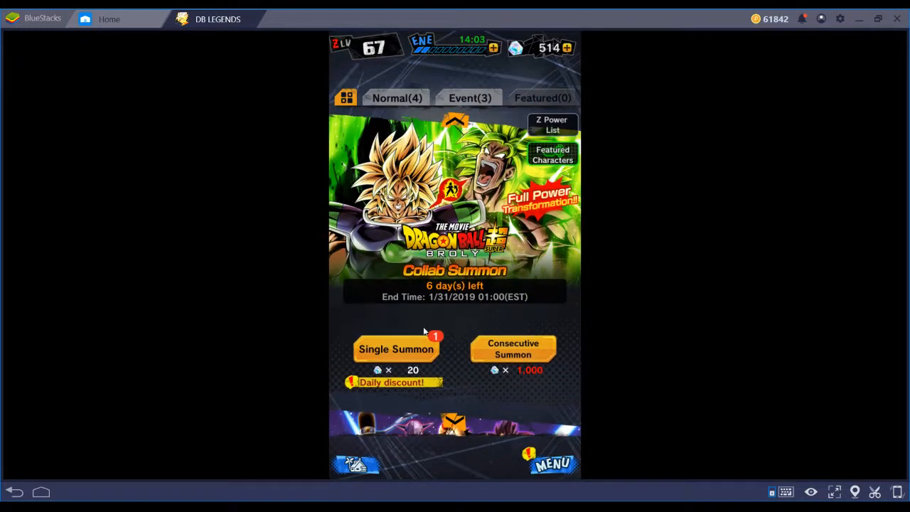
Do a 20-crystal discounted single summon on the Broly Collab banner.
left_click(396, 349)
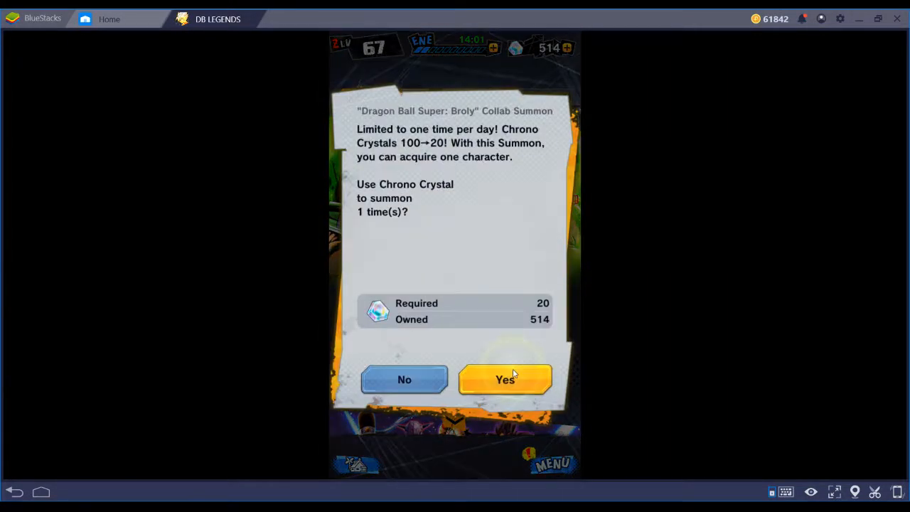
left_click(505, 378)
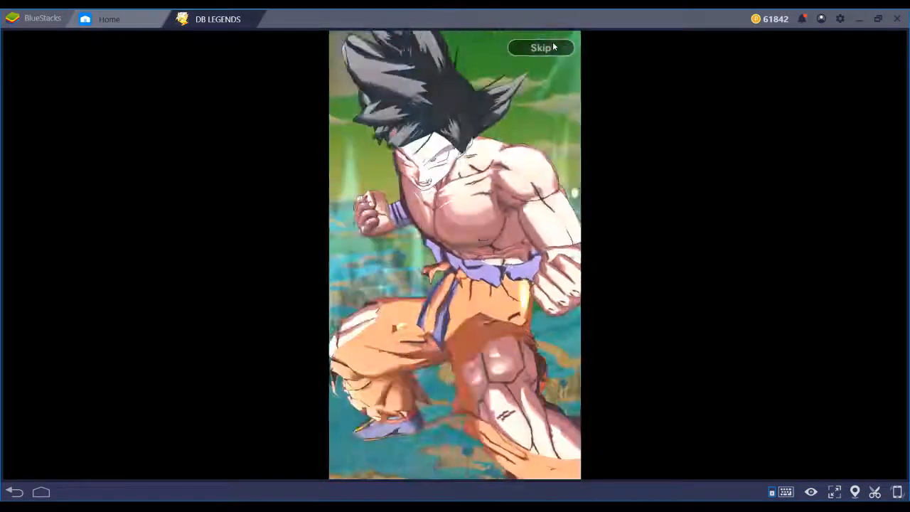
left_click(541, 48)
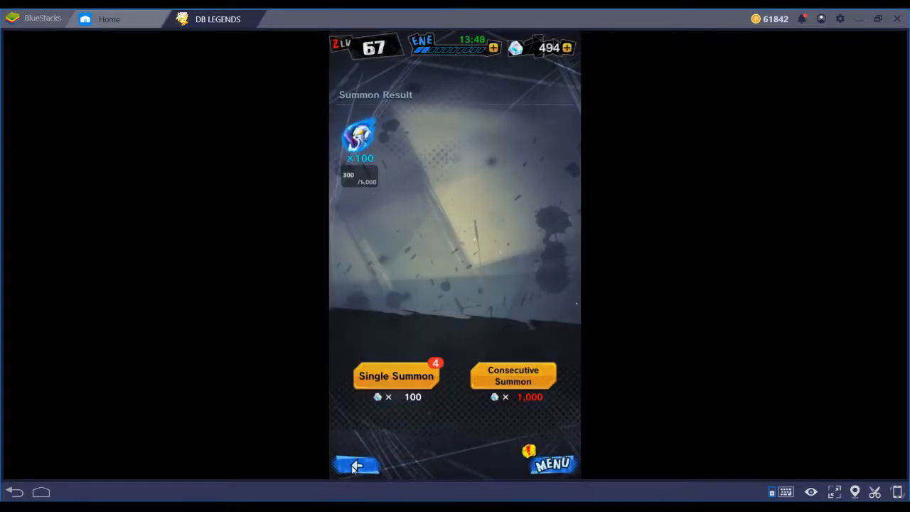
left_click(356, 467)
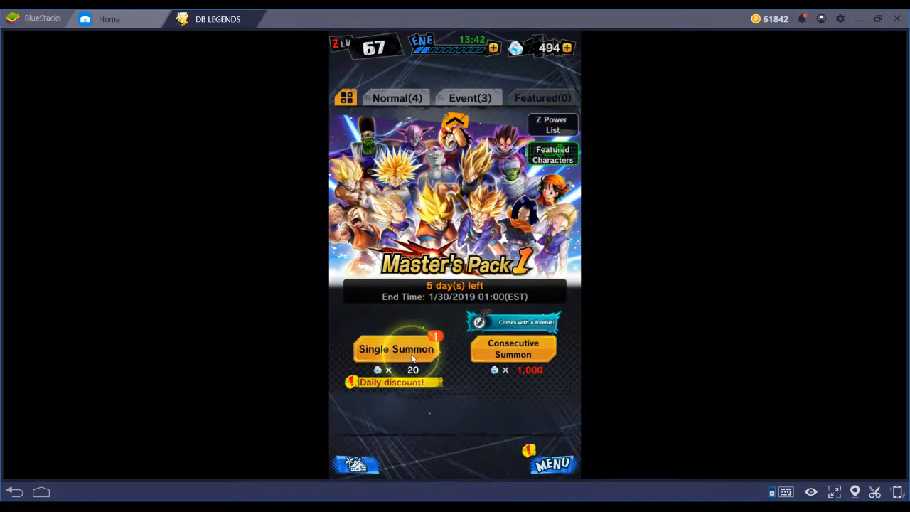
Start a discounted single summon on Master's Pack 1, leaving 474 crystals.
left_click(395, 348)
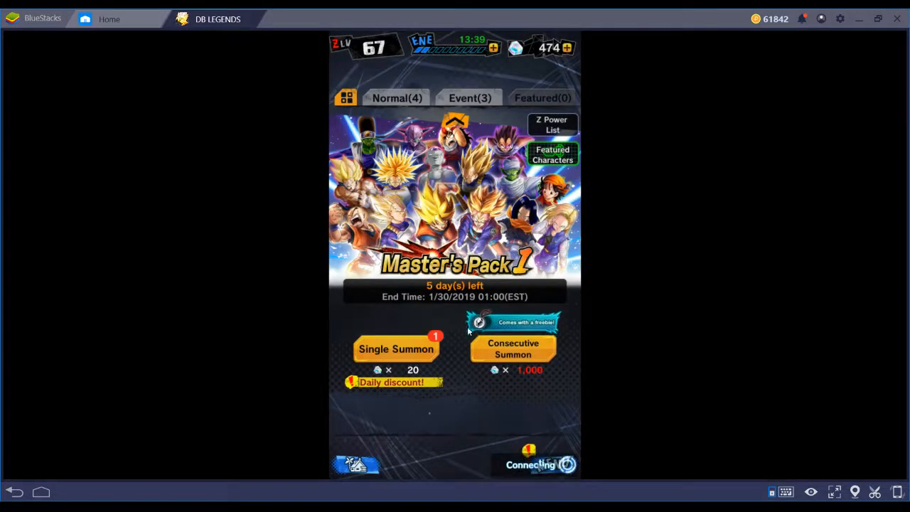